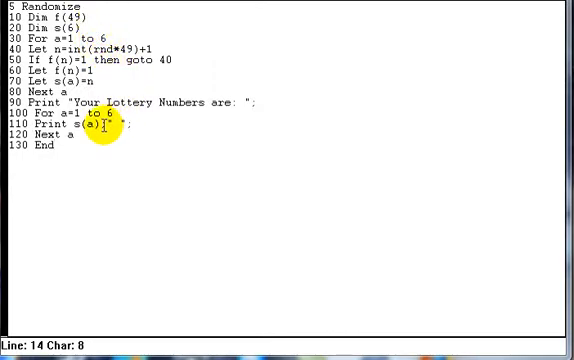
{"action": "mouse_move", "coordinate": [205, 236]}
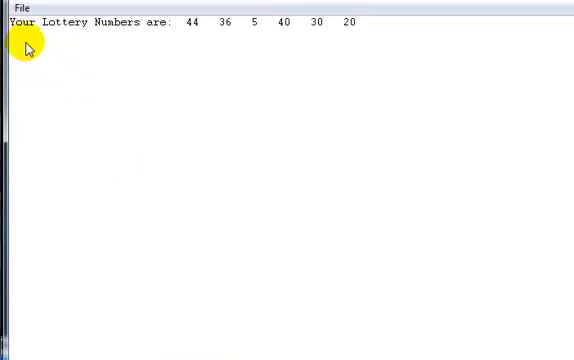
{"action": "mouse_move", "coordinate": [345, 46]}
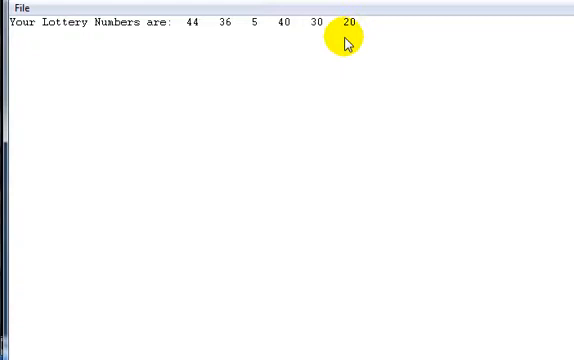
{"action": "mouse_move", "coordinate": [255, 47]}
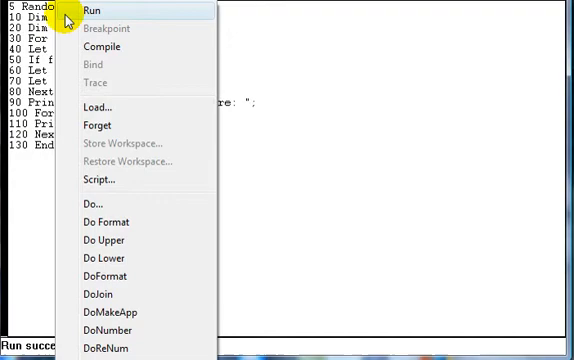
Run the lottery program again to draw a fresh set of six numbers
{"action": "left_click", "coordinate": [94, 10]}
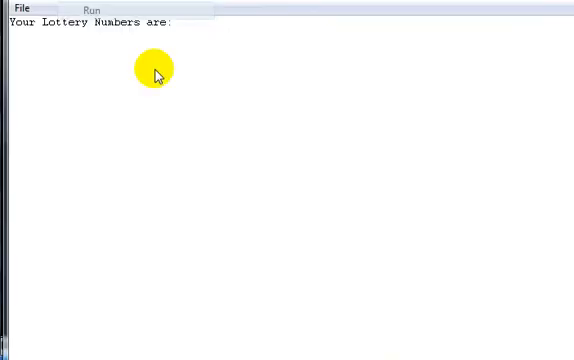
{"action": "left_click", "coordinate": [94, 10]}
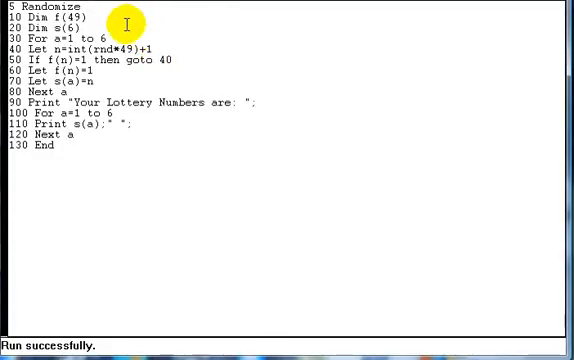
{"action": "mouse_move", "coordinate": [125, 22]}
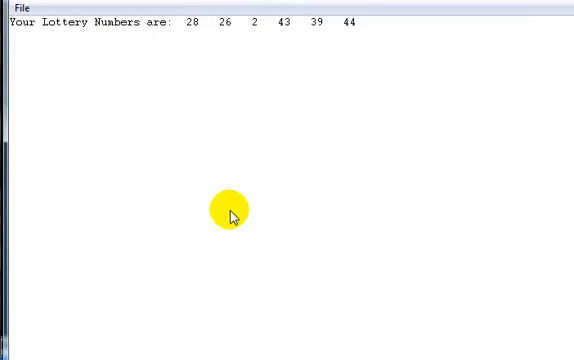
{"action": "mouse_move", "coordinate": [236, 223]}
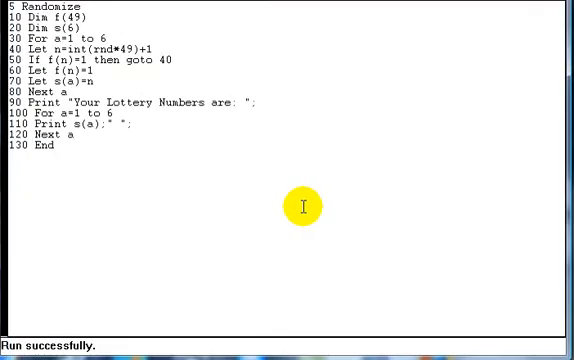
{"action": "mouse_move", "coordinate": [90, 22]}
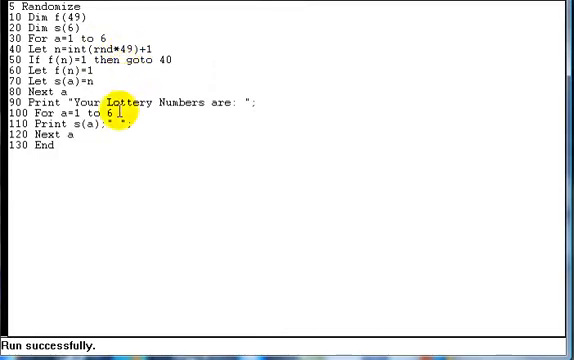
{"action": "mouse_move", "coordinate": [122, 181]}
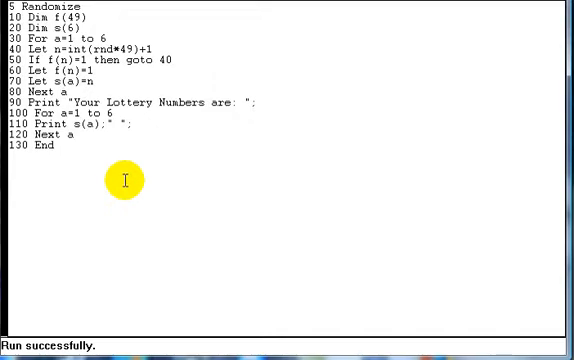
{"action": "mouse_move", "coordinate": [103, 22]}
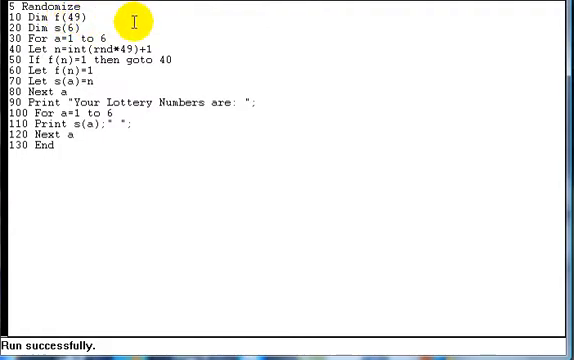
{"action": "mouse_move", "coordinate": [186, 63]}
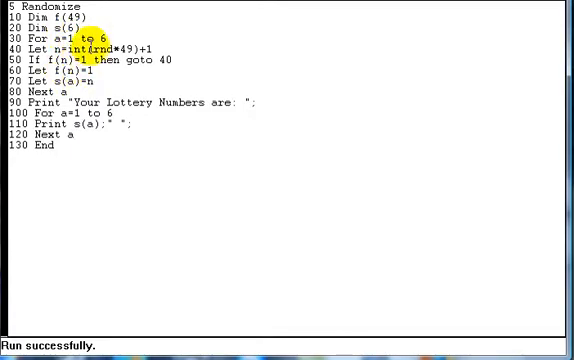
Run the lottery program once more to print six random numbers from 1 to 49
{"action": "left_click", "coordinate": [108, 41]}
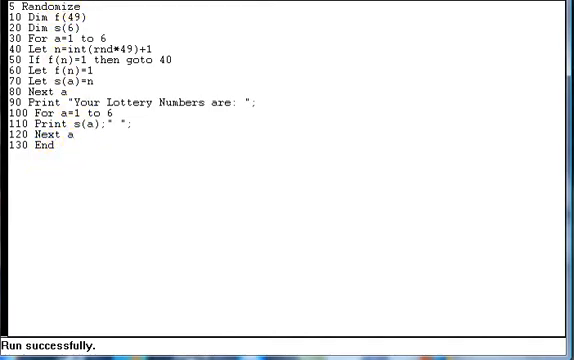
{"action": "left_click", "coordinate": [90, 10]}
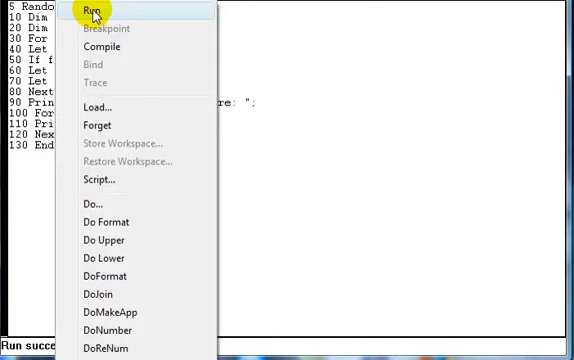
{"action": "left_click", "coordinate": [92, 11]}
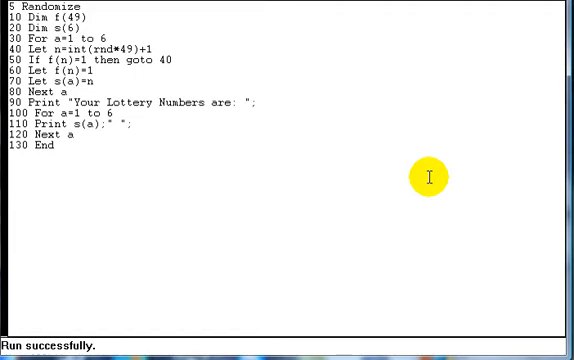
{"action": "mouse_move", "coordinate": [272, 163]}
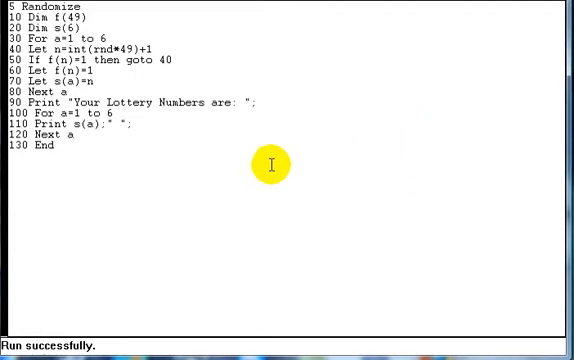
{"action": "mouse_move", "coordinate": [143, 171]}
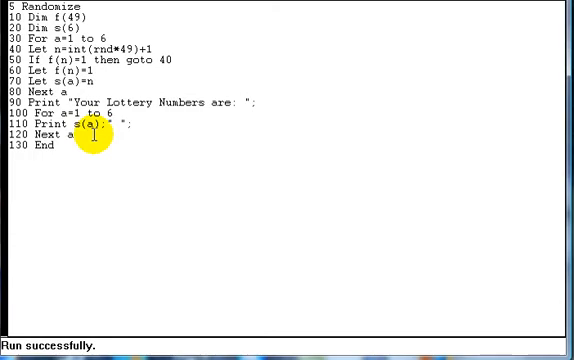
{"action": "mouse_move", "coordinate": [112, 153]}
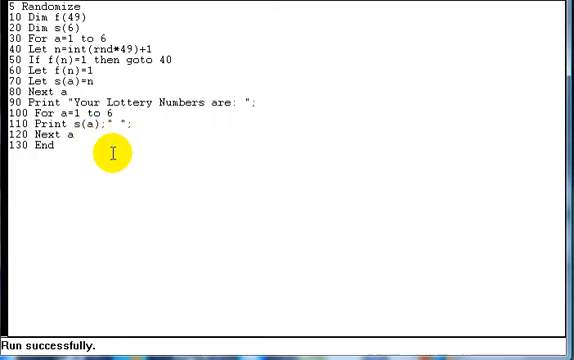